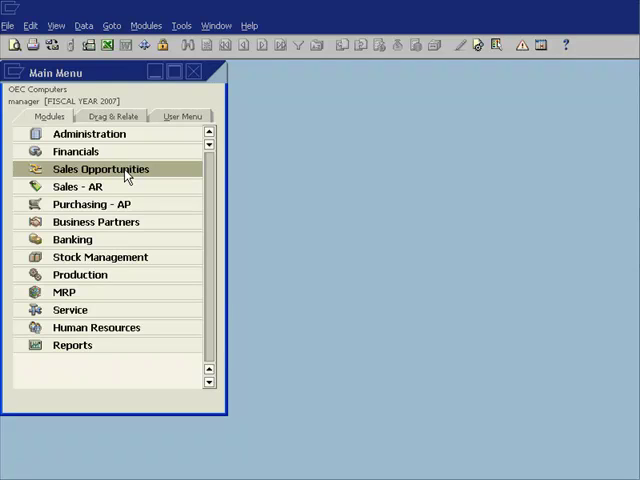
mouse_move(68, 194)
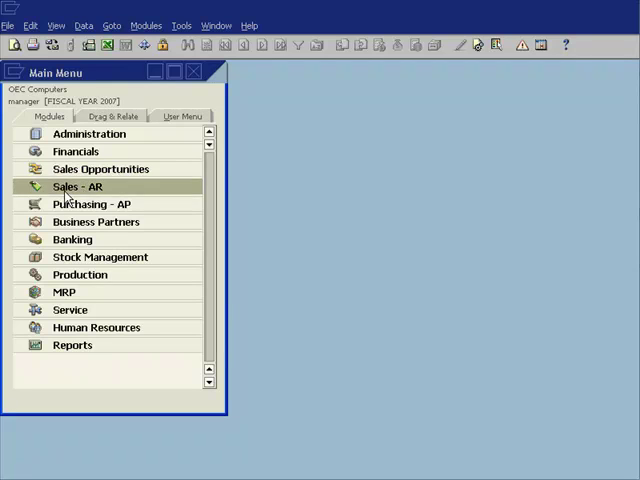
Expand the Sales - AR module in the Main Menu.
left_click(78, 187)
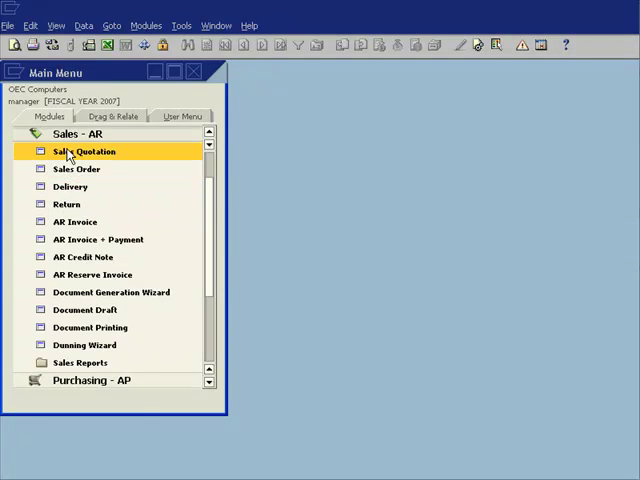
Create a sales quotation and re-enter the discount as 21%.
double_click(84, 151)
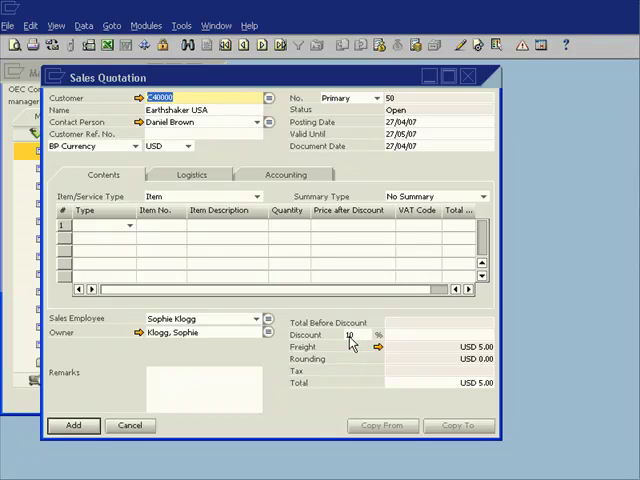
mouse_move(222, 315)
type("A00001")
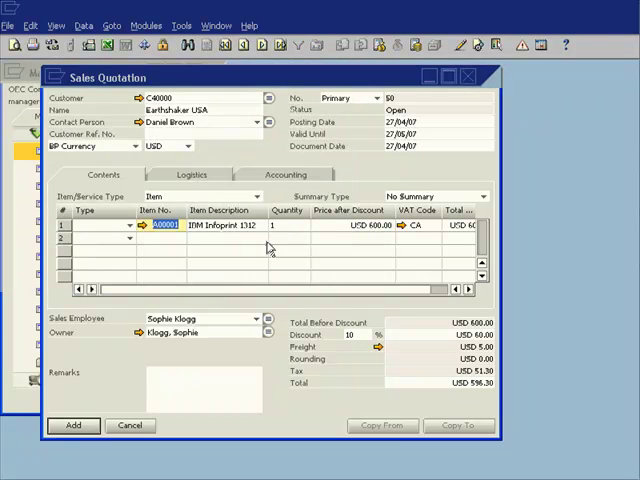
mouse_move(338, 236)
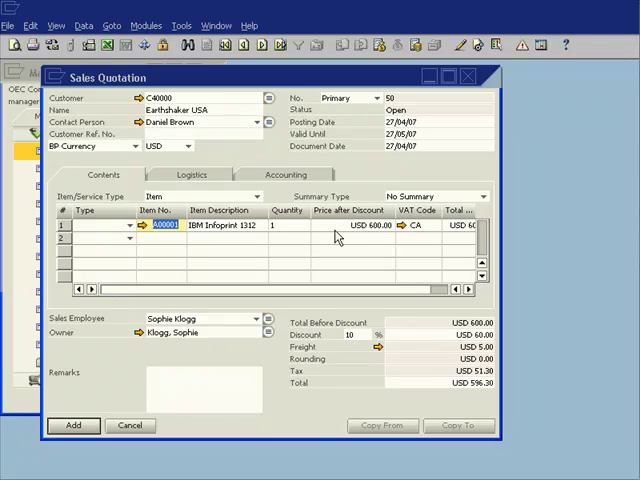
left_click(288, 225)
type("0")
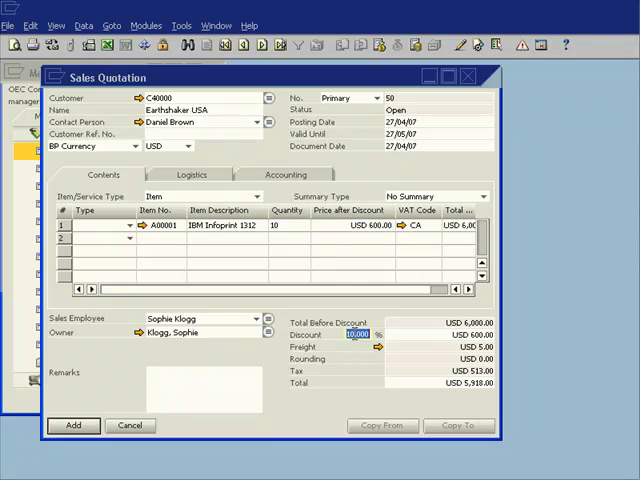
type("21")
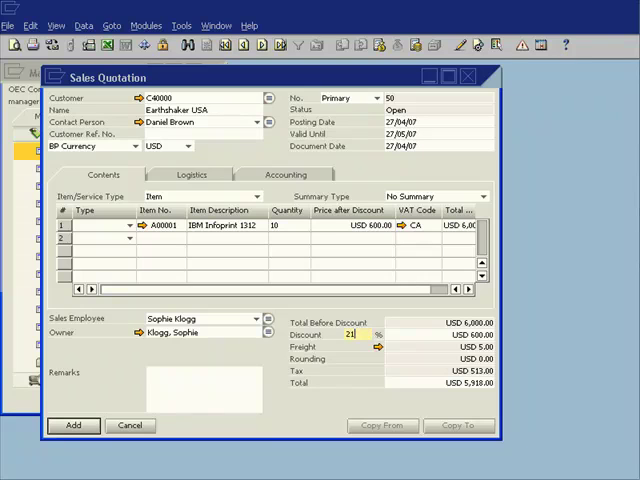
mouse_move(237, 421)
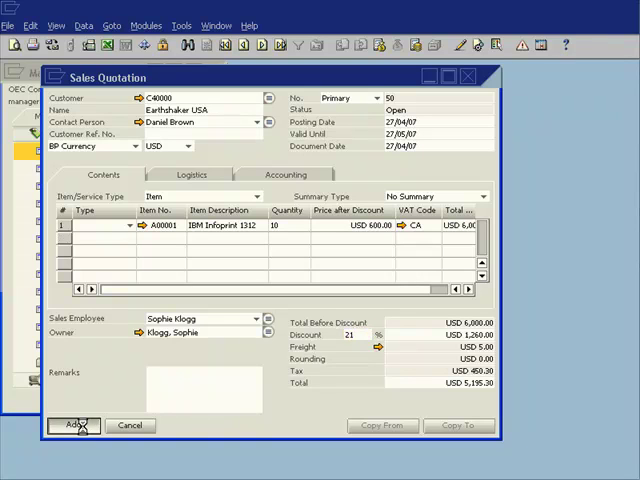
Add the 21%-discount quotation, leaving blank quotation 51 ready.
left_click(74, 425)
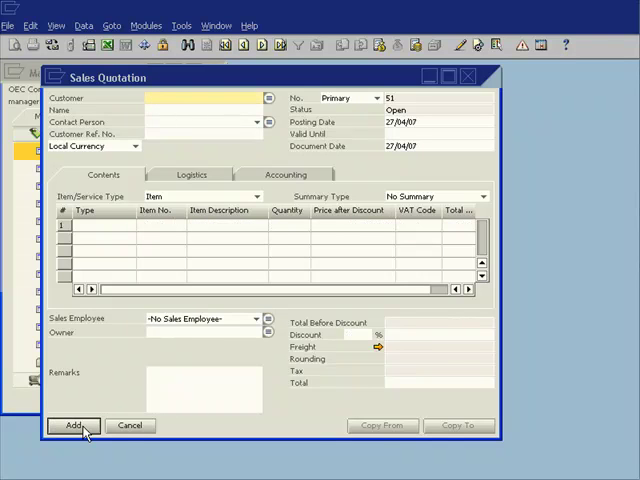
left_click(150, 97)
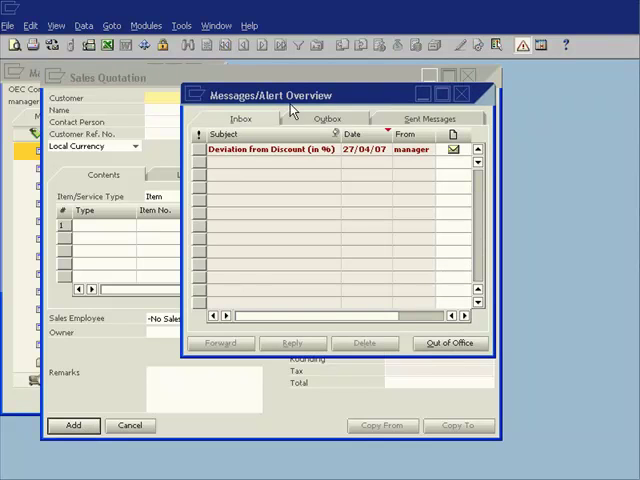
mouse_move(285, 158)
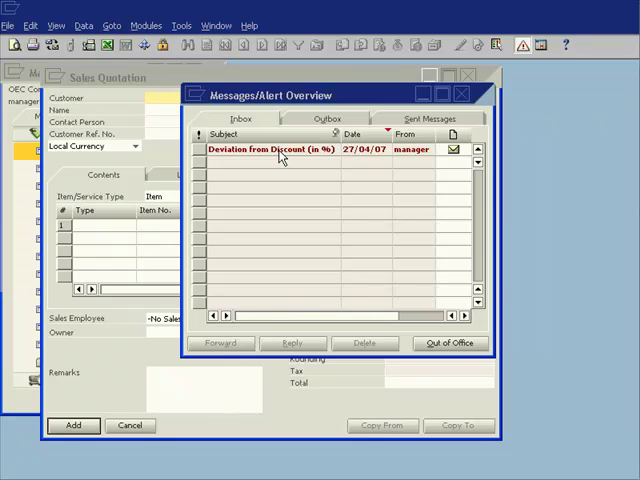
Open the Deviation from Discount (in %) alert for Sales Quotation 50.
left_click(280, 149)
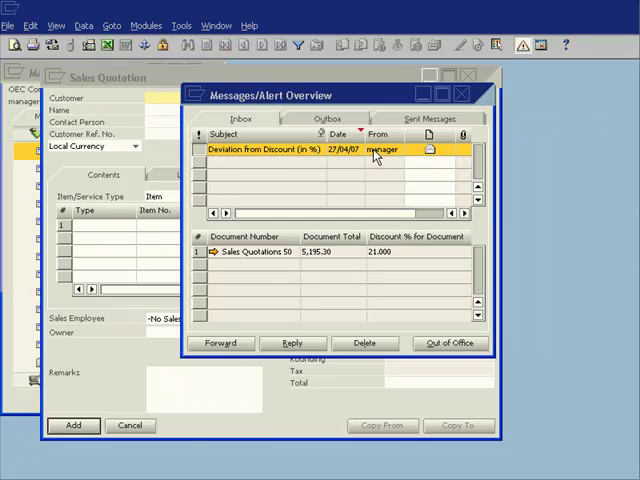
mouse_move(418, 120)
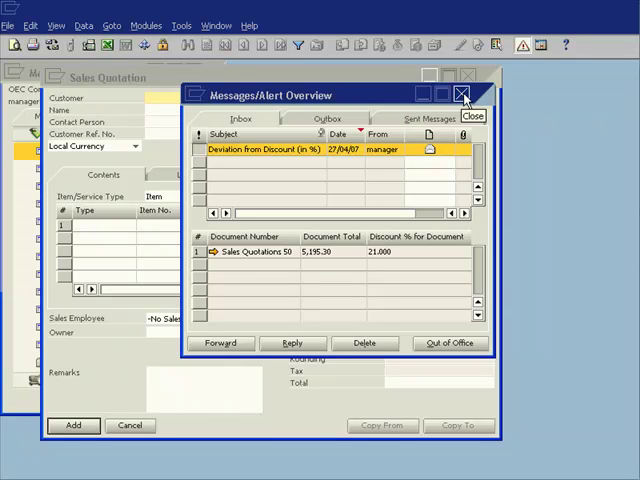
Close the alert overview and expand the Administration module.
left_click(461, 94)
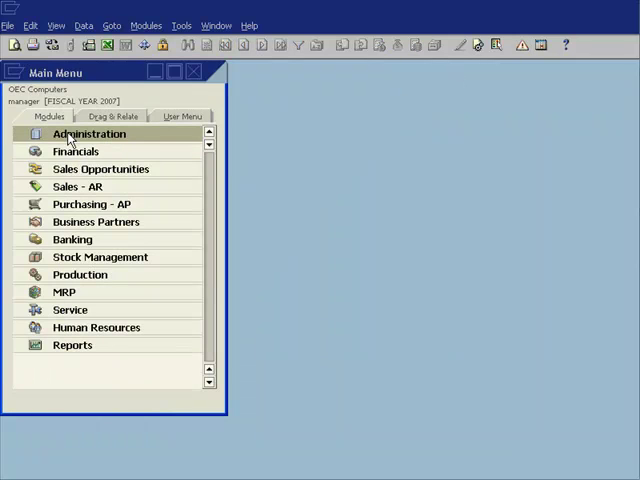
left_click(88, 134)
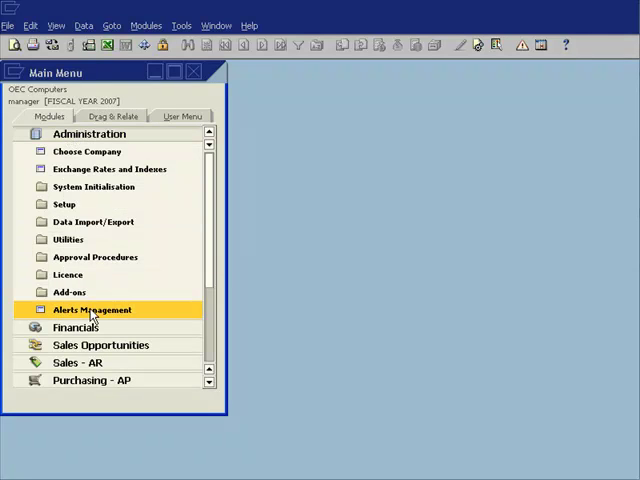
Open Alerts Management from the Administration module.
double_click(91, 309)
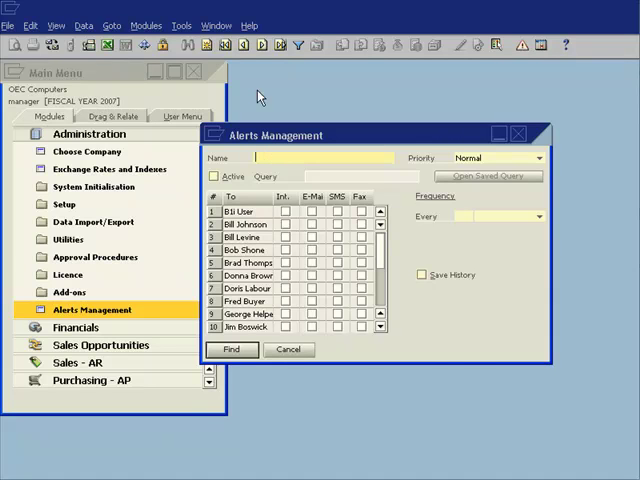
mouse_move(224, 45)
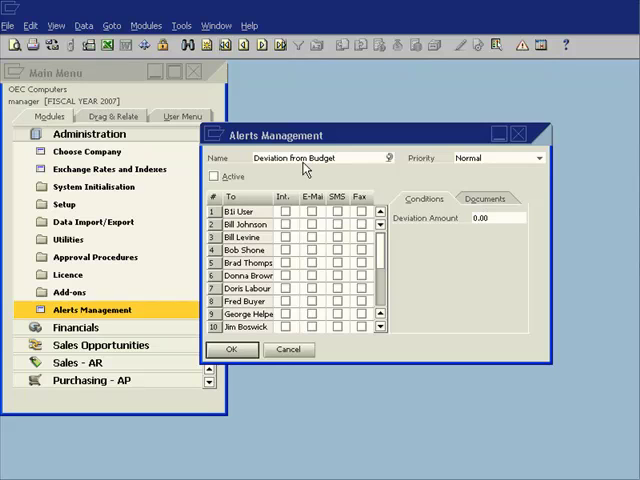
mouse_move(305, 168)
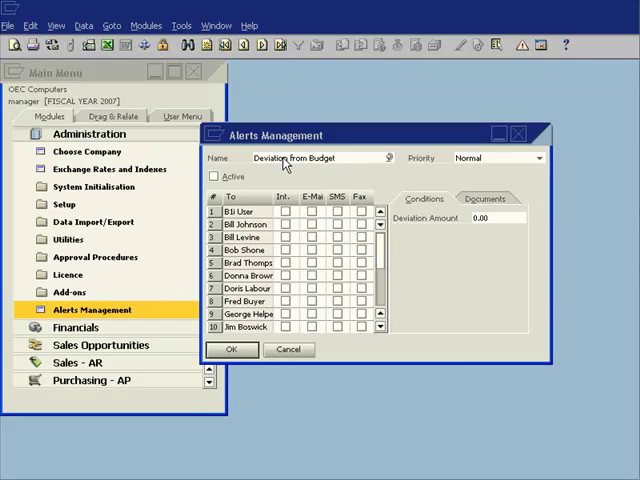
mouse_move(298, 98)
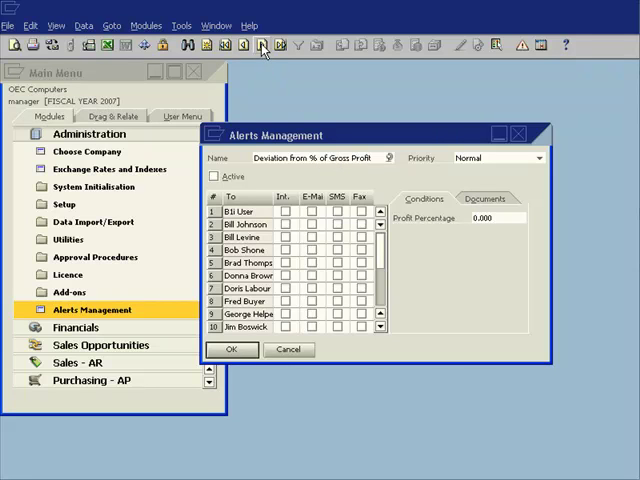
mouse_move(276, 89)
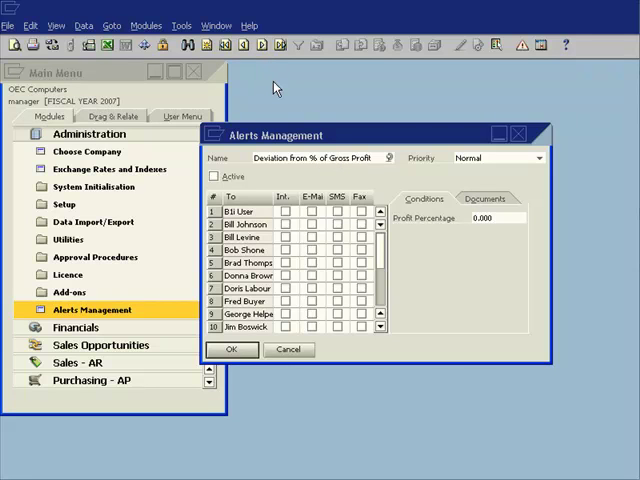
mouse_move(330, 122)
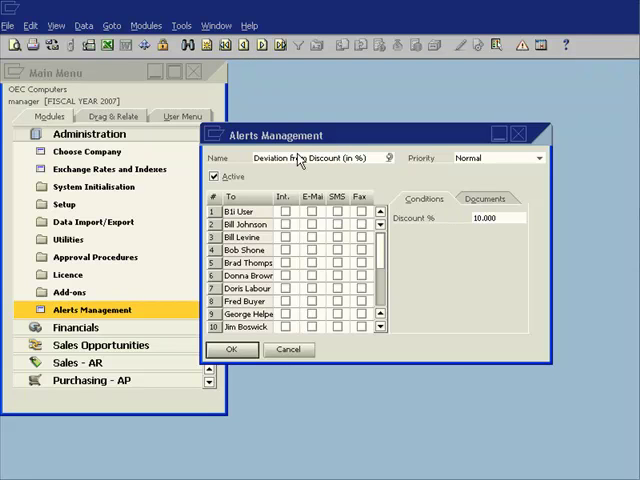
mouse_move(295, 162)
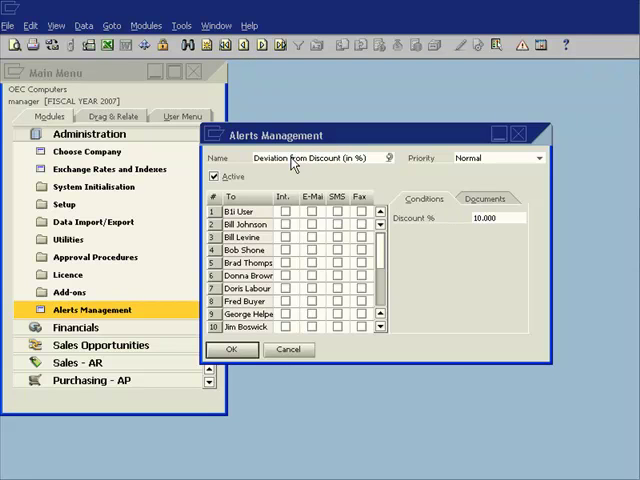
mouse_move(357, 163)
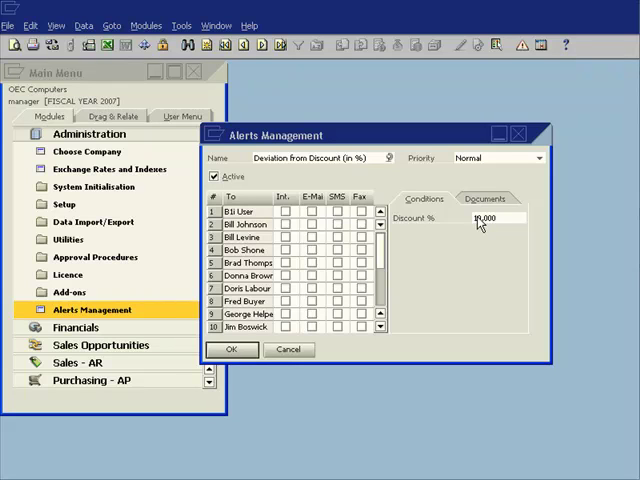
Select the 10.000 discount threshold on the active Deviation from Discount alert.
left_click(485, 198)
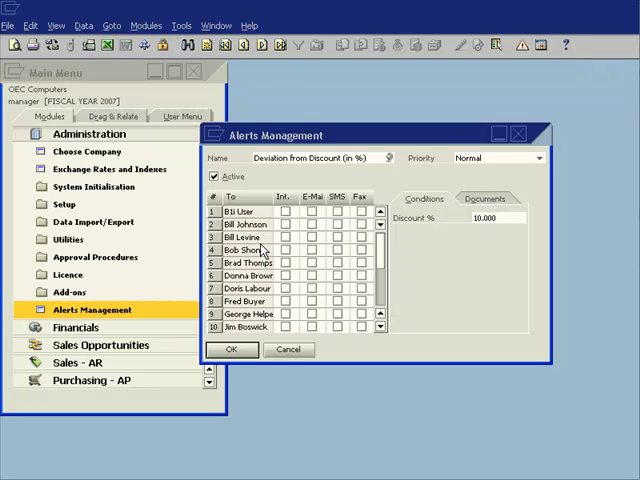
Tick the Int. checkbox for the manager user in row 14.
scroll("down", 3)
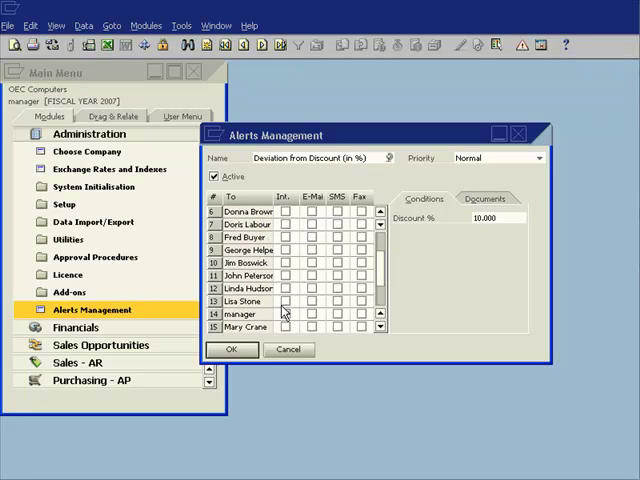
left_click(289, 314)
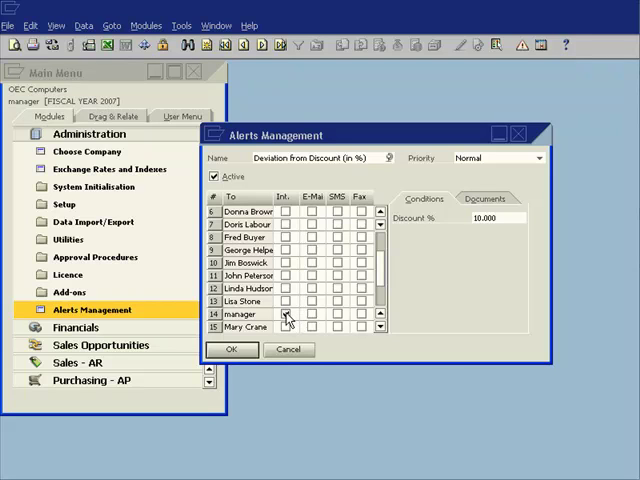
left_click(286, 313)
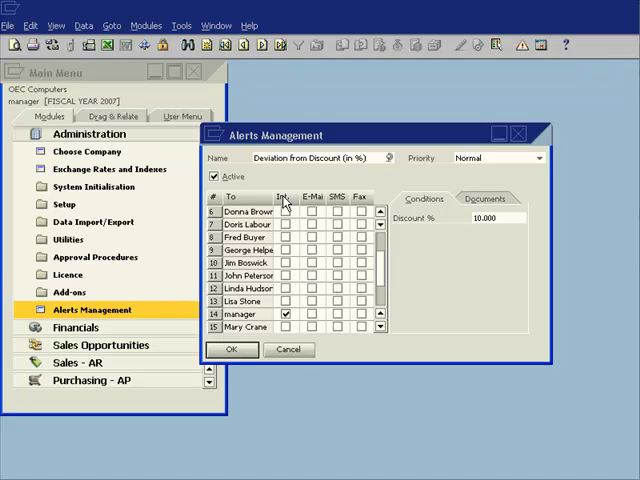
mouse_move(311, 199)
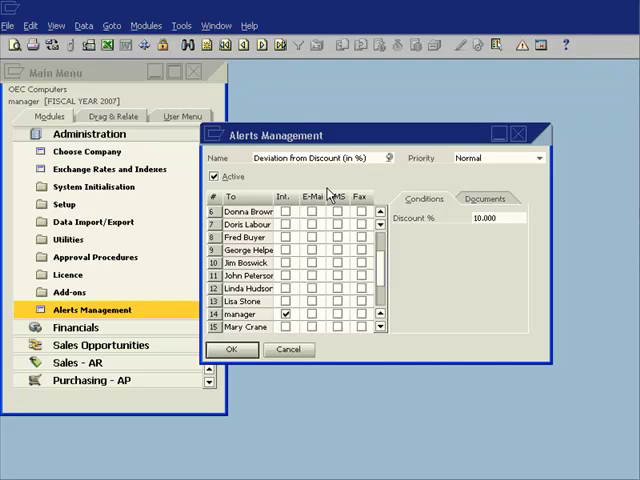
mouse_move(290, 360)
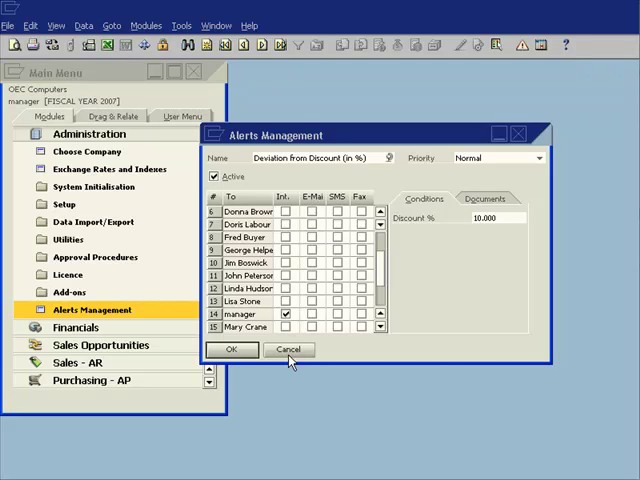
mouse_move(291, 360)
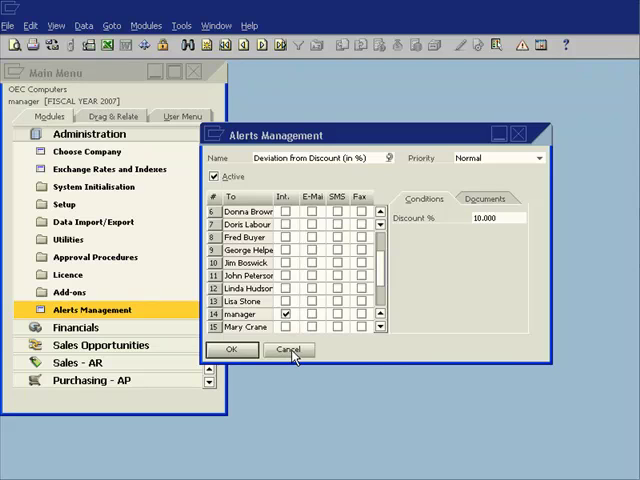
mouse_move(293, 357)
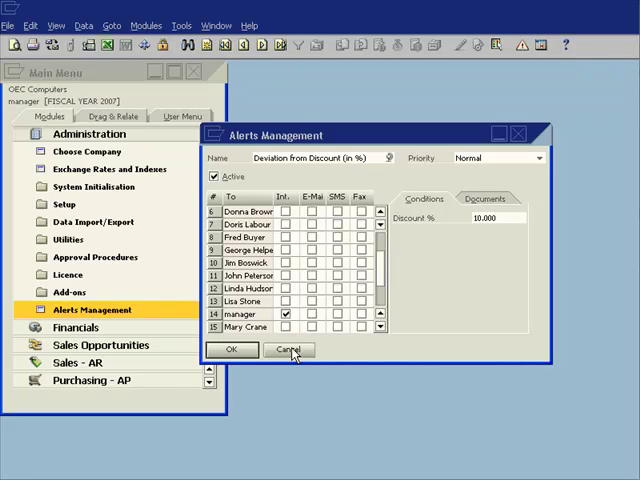
mouse_move(316, 337)
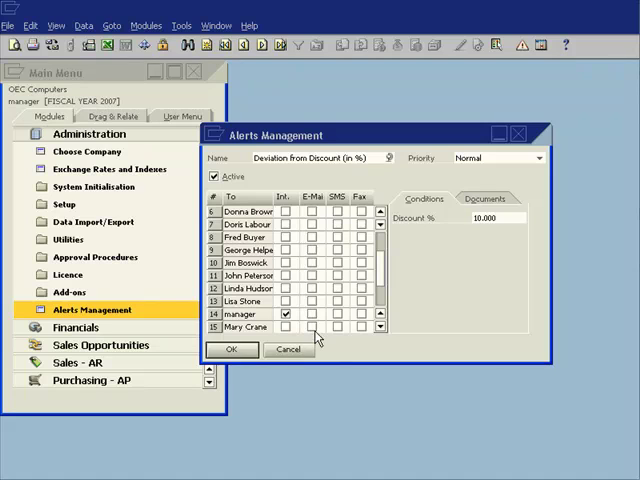